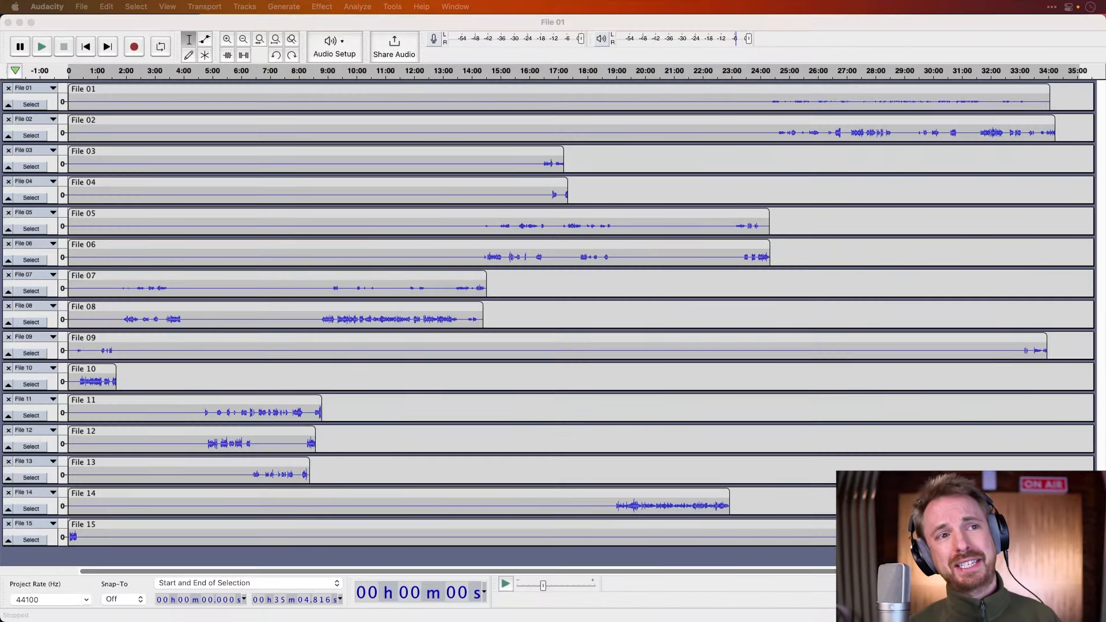
pyautogui.moveTo(417, 145)
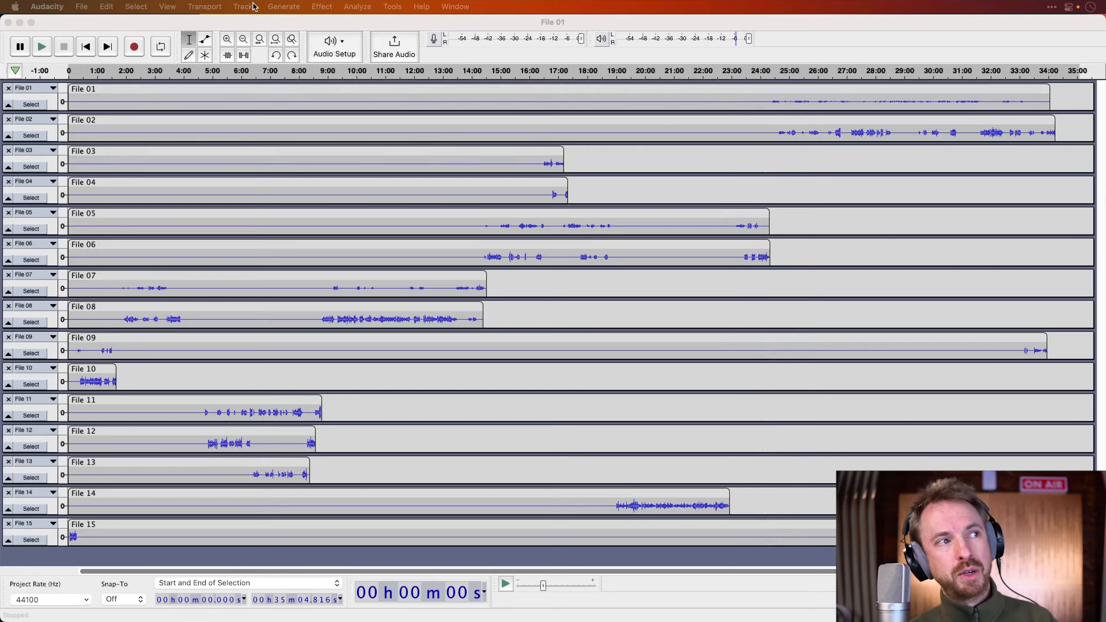
# Step: Audition the voice tracks at roughly 26, 11 and 21 minutes, then stop playback
pyautogui.click(245, 7)
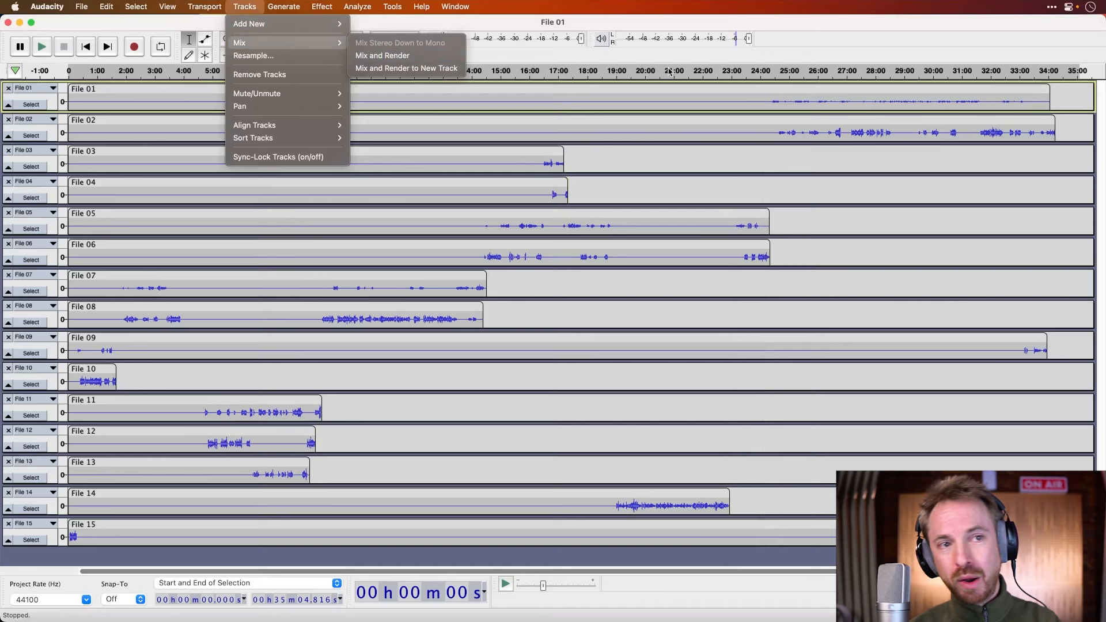
pyautogui.moveTo(807, 121)
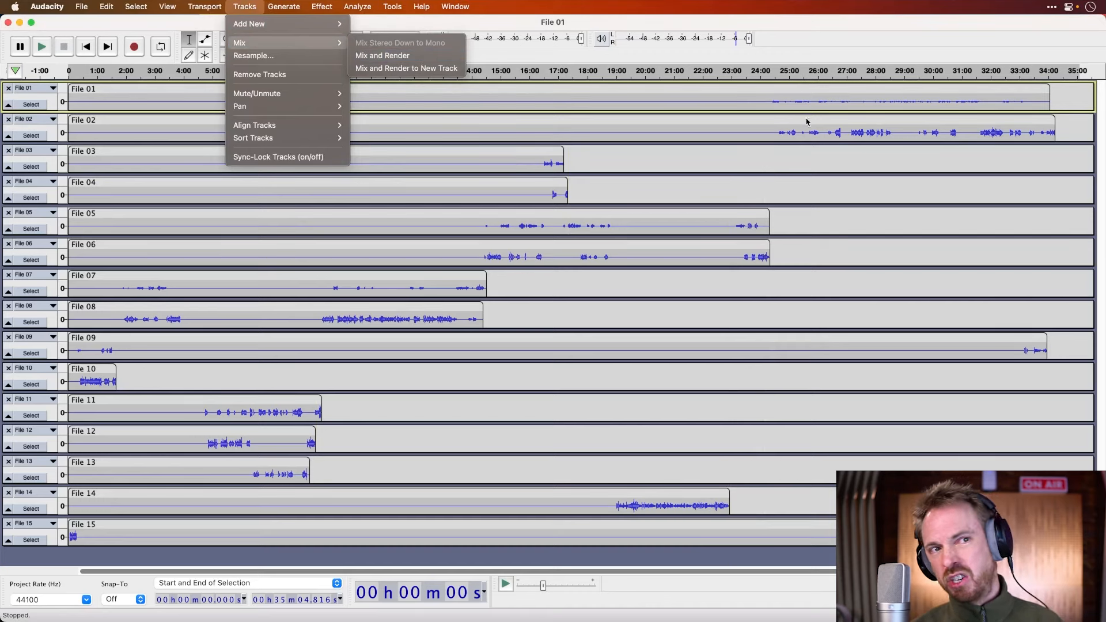
pyautogui.moveTo(798, 166)
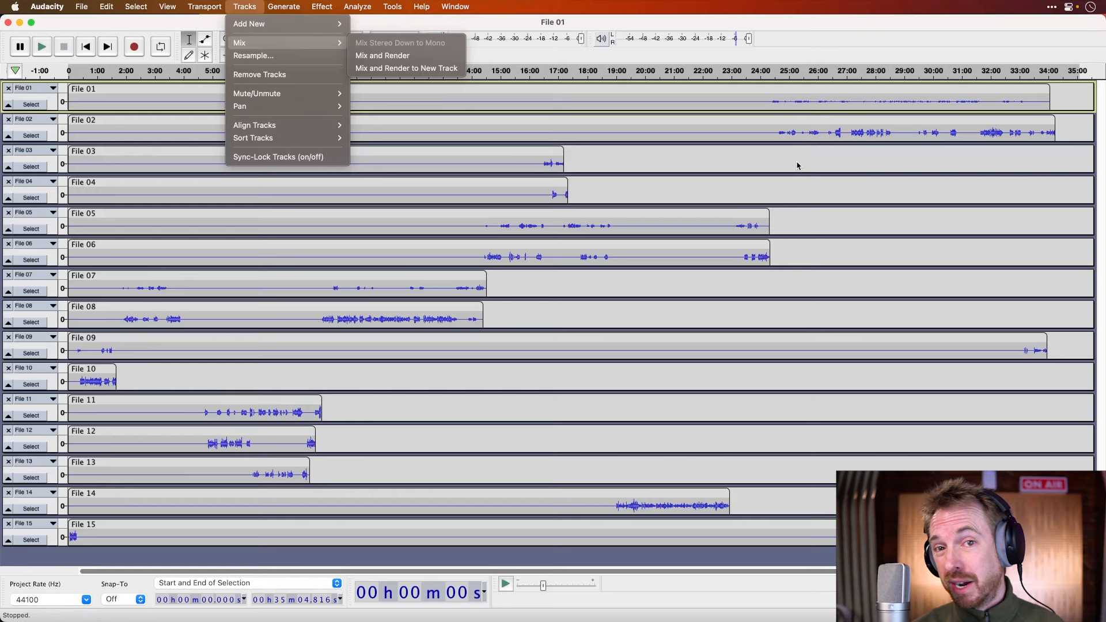
pyautogui.moveTo(780, 101)
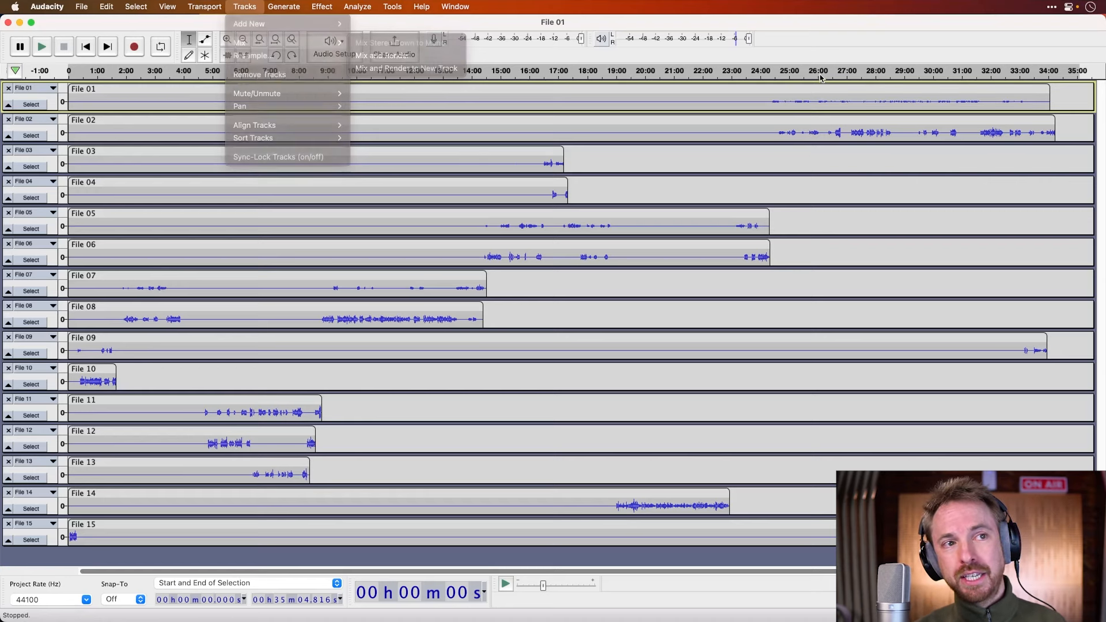
pyautogui.click(42, 46)
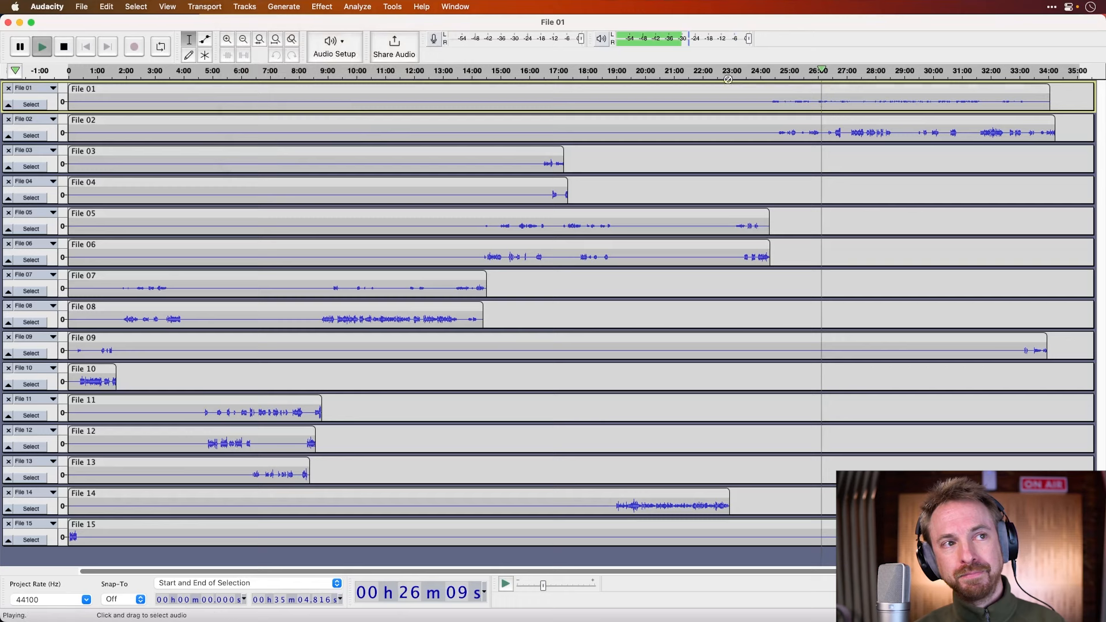
pyautogui.moveTo(683, 39)
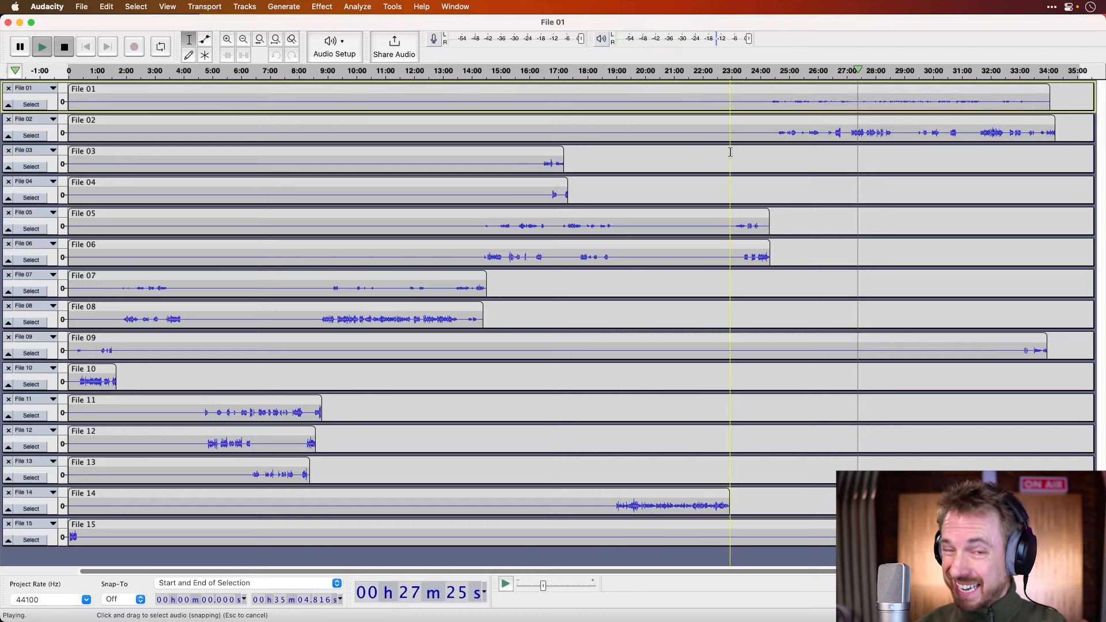
pyautogui.click(63, 46)
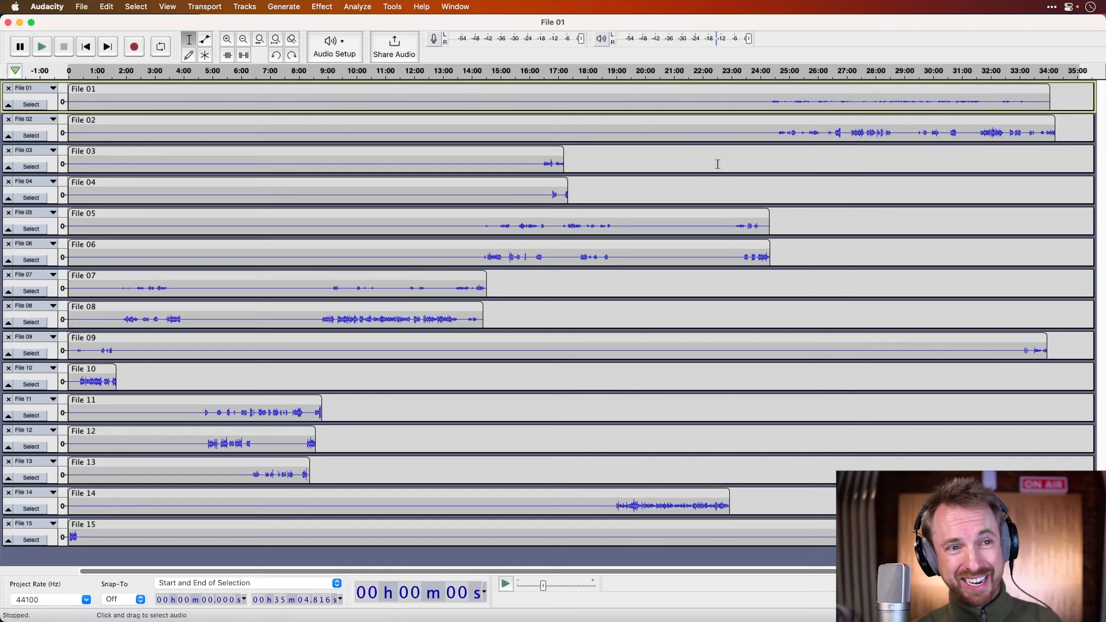
pyautogui.click(42, 46)
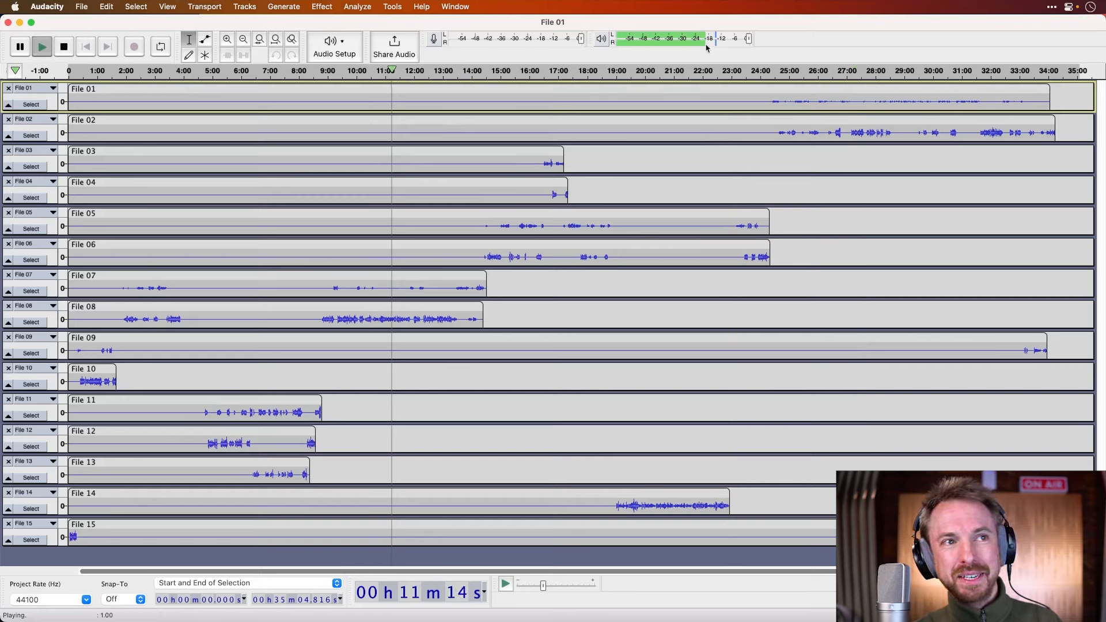
pyautogui.click(63, 46)
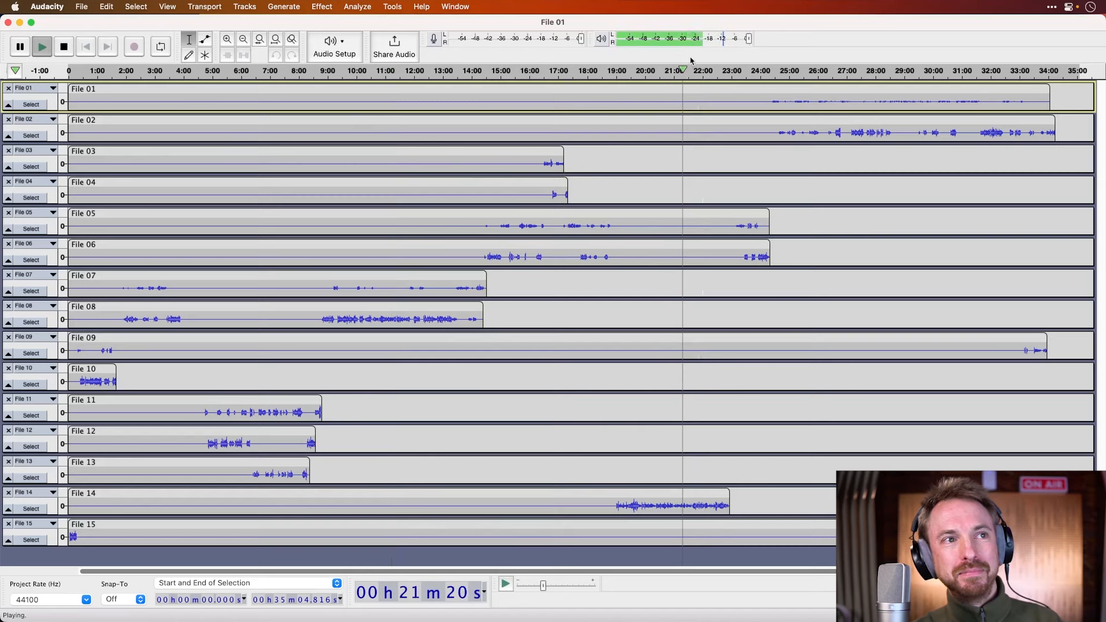
pyautogui.click(62, 46)
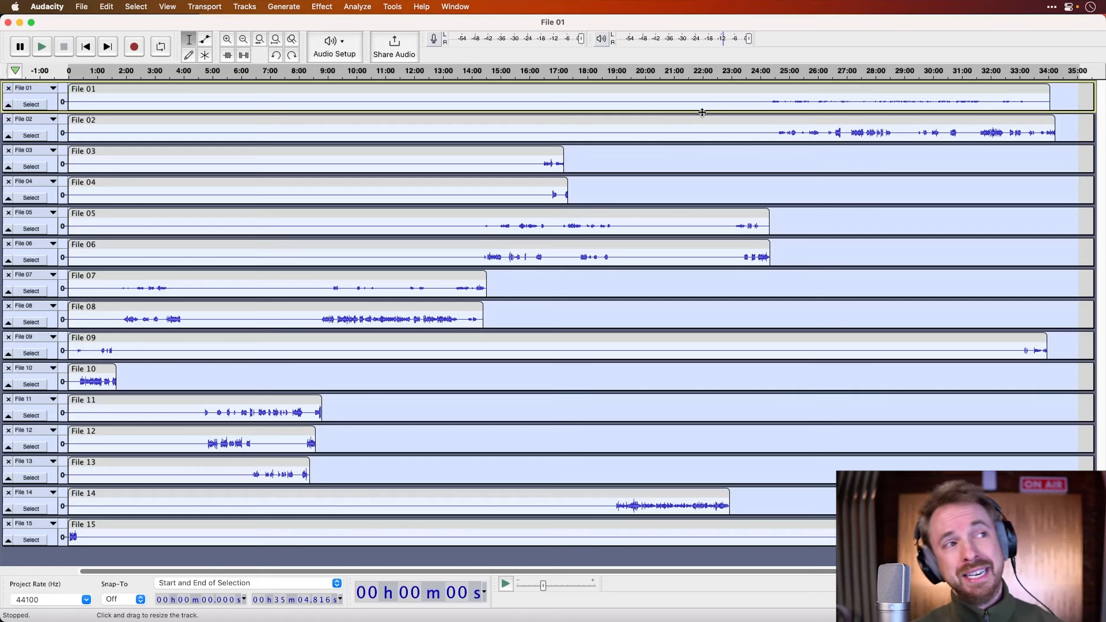
pyautogui.click(322, 6)
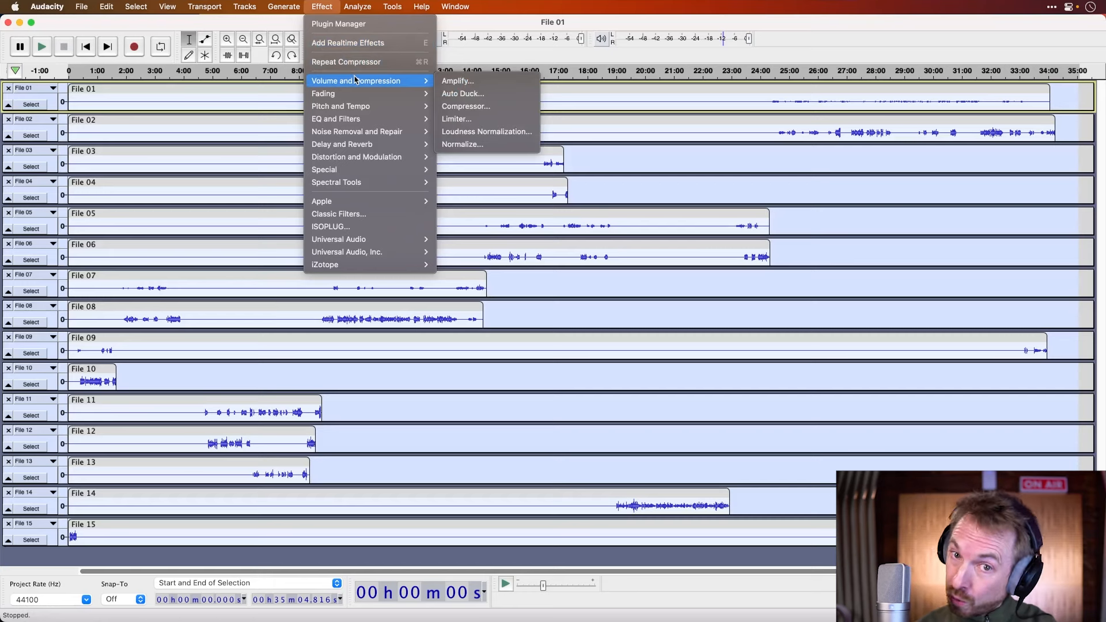
pyautogui.moveTo(464, 94)
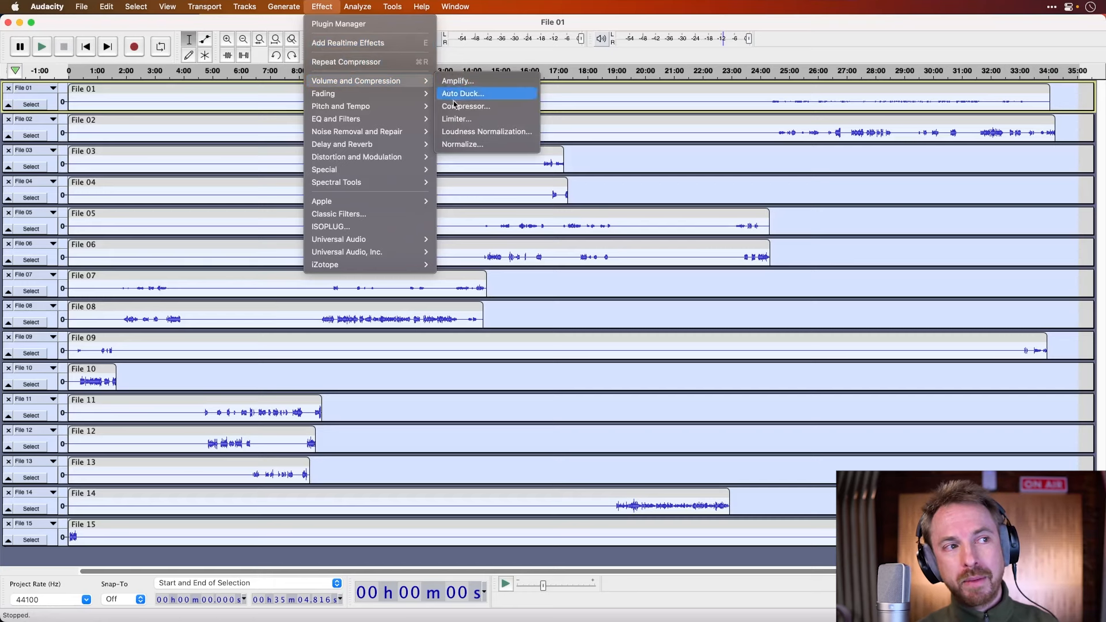
pyautogui.moveTo(476, 135)
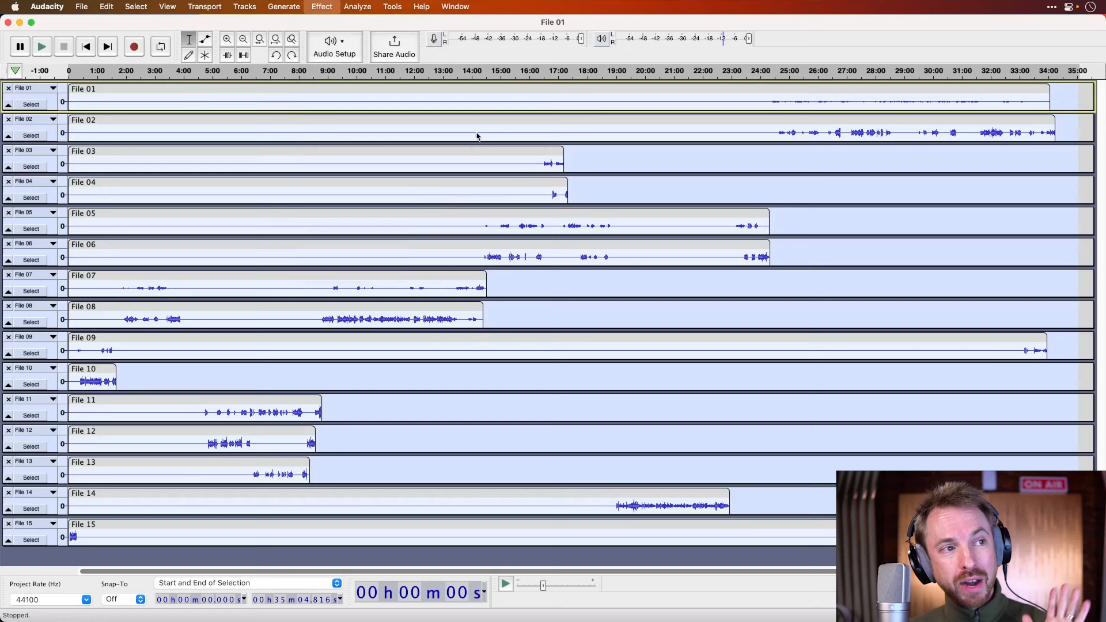
# Step: Apply Loudness Normalization at -23 LUFS perceived loudness to all tracks
pyautogui.click(322, 7)
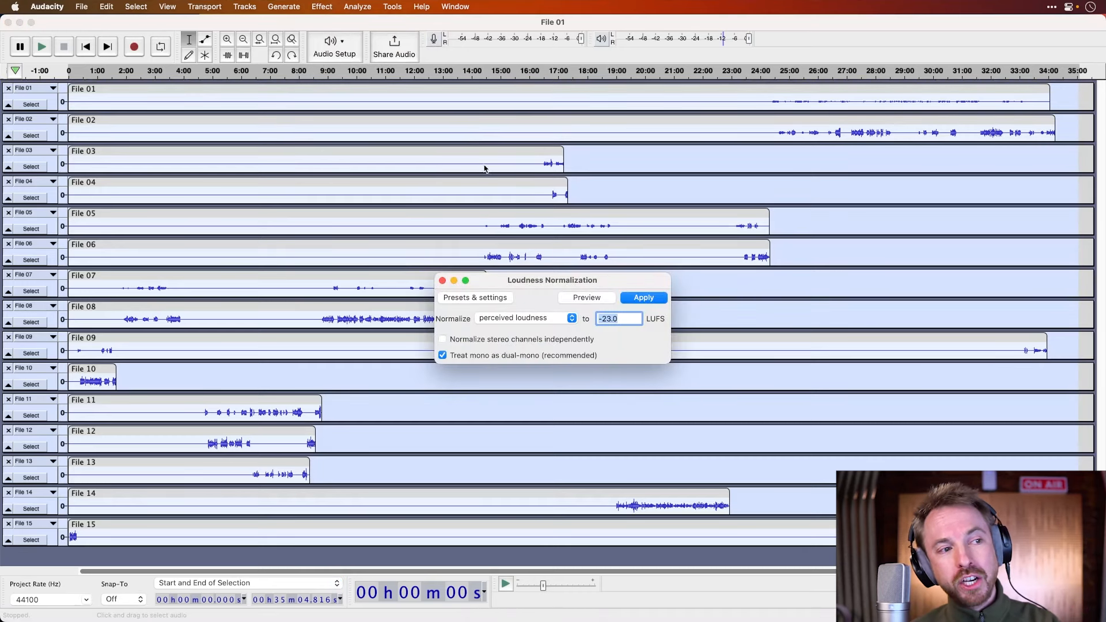
pyautogui.moveTo(527, 261)
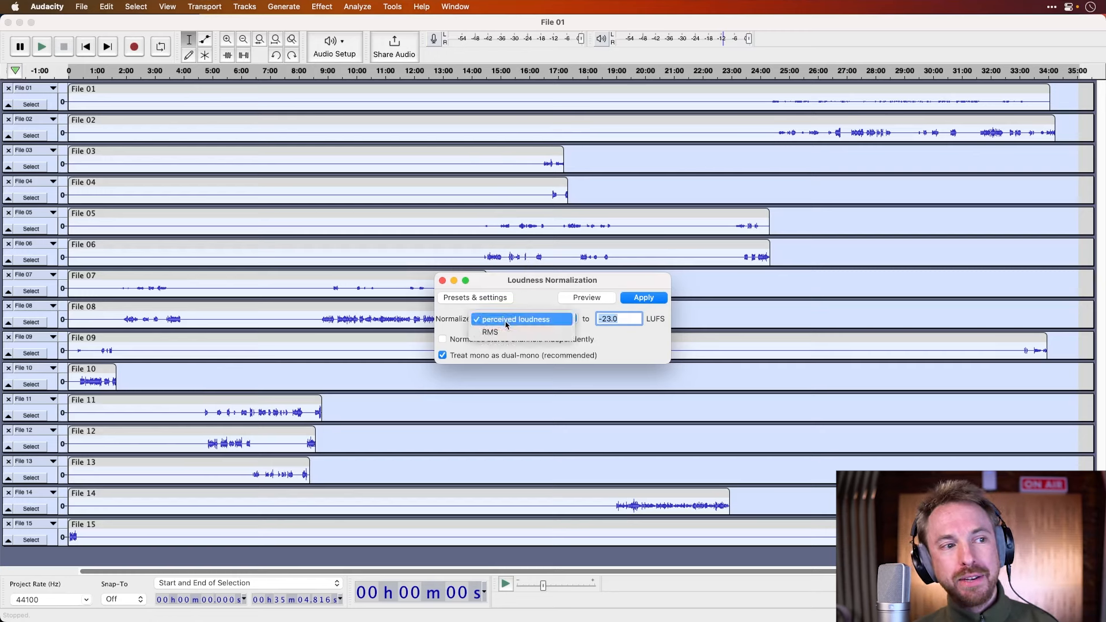
pyautogui.click(514, 320)
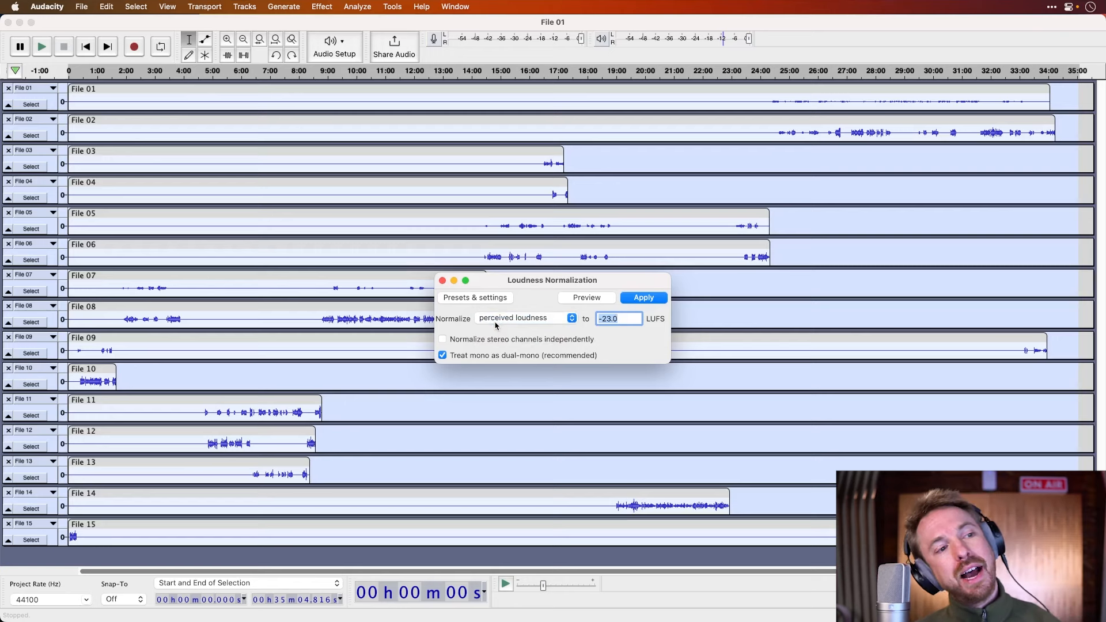
pyautogui.moveTo(470, 342)
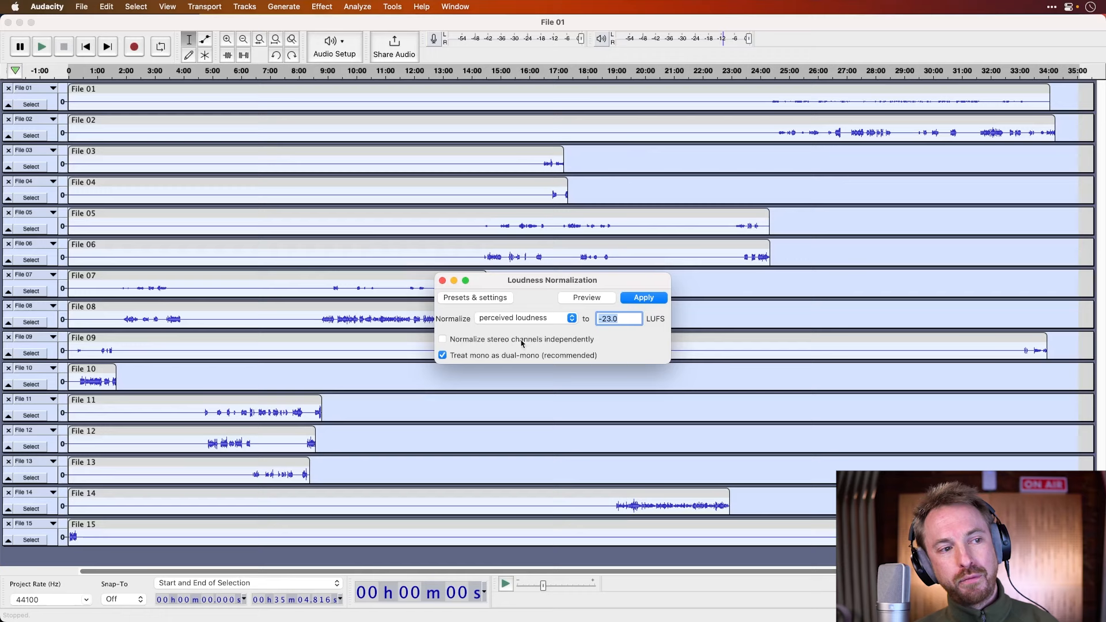
pyautogui.moveTo(519, 356)
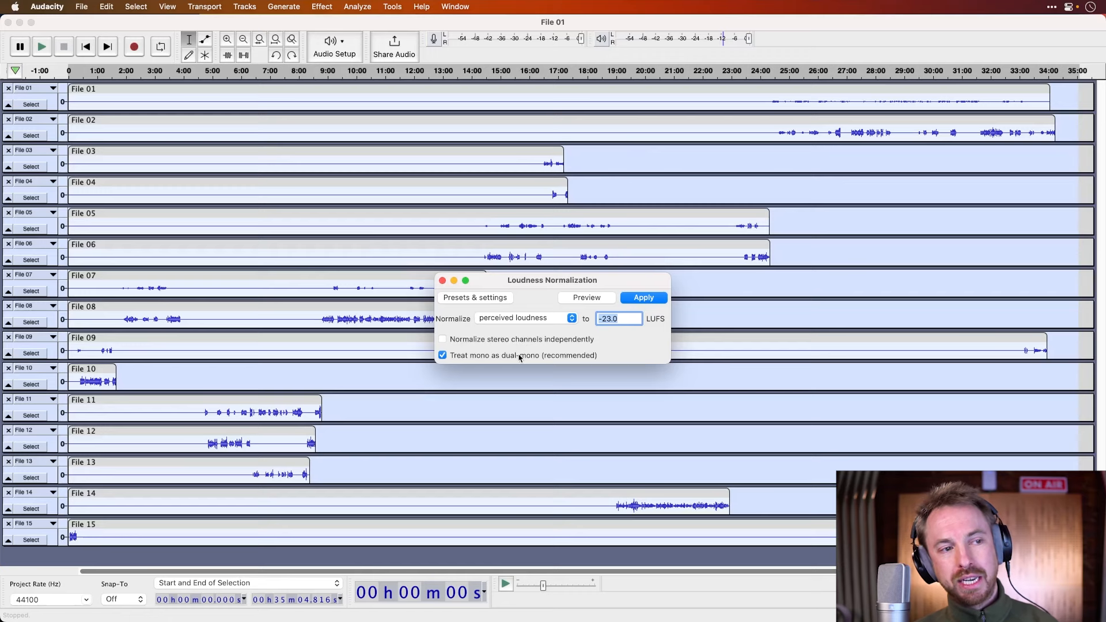
pyautogui.moveTo(620, 353)
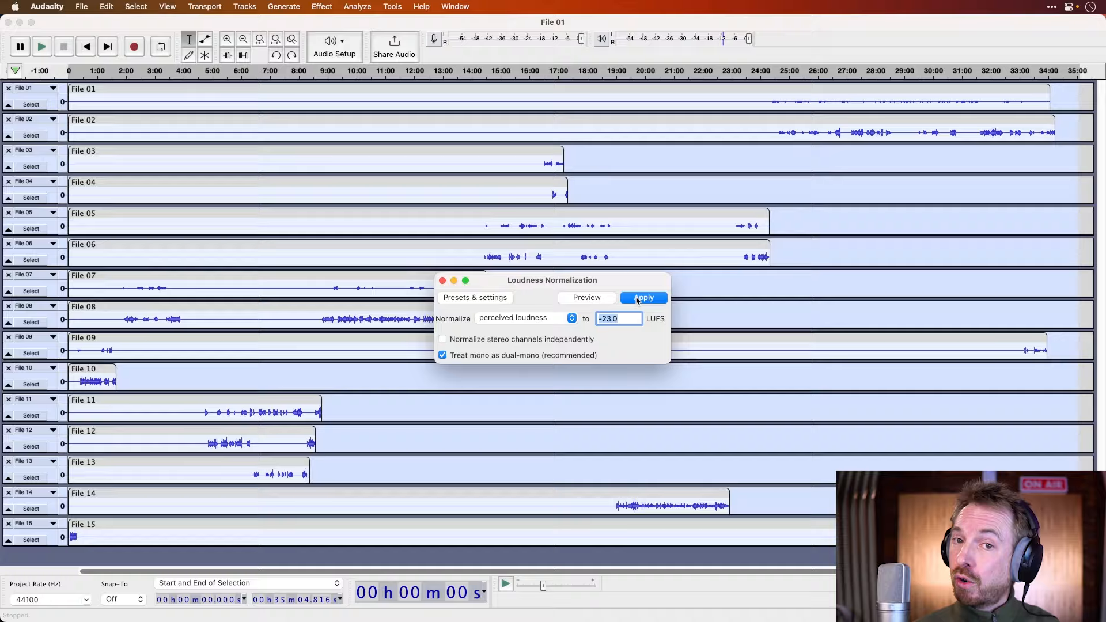
pyautogui.click(643, 297)
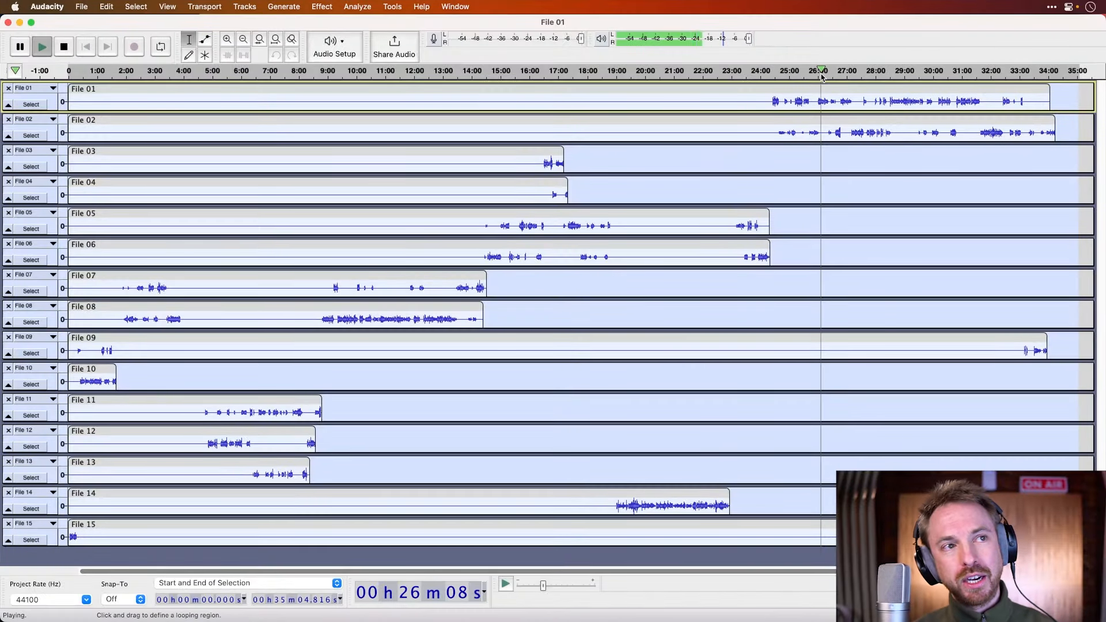
pyautogui.click(63, 46)
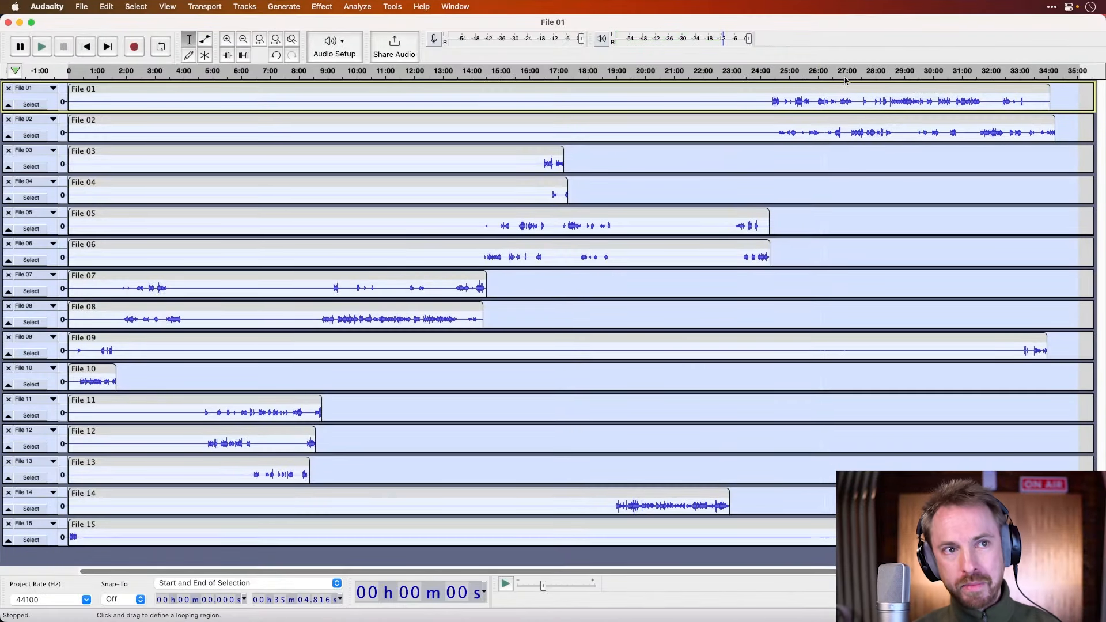
pyautogui.click(42, 46)
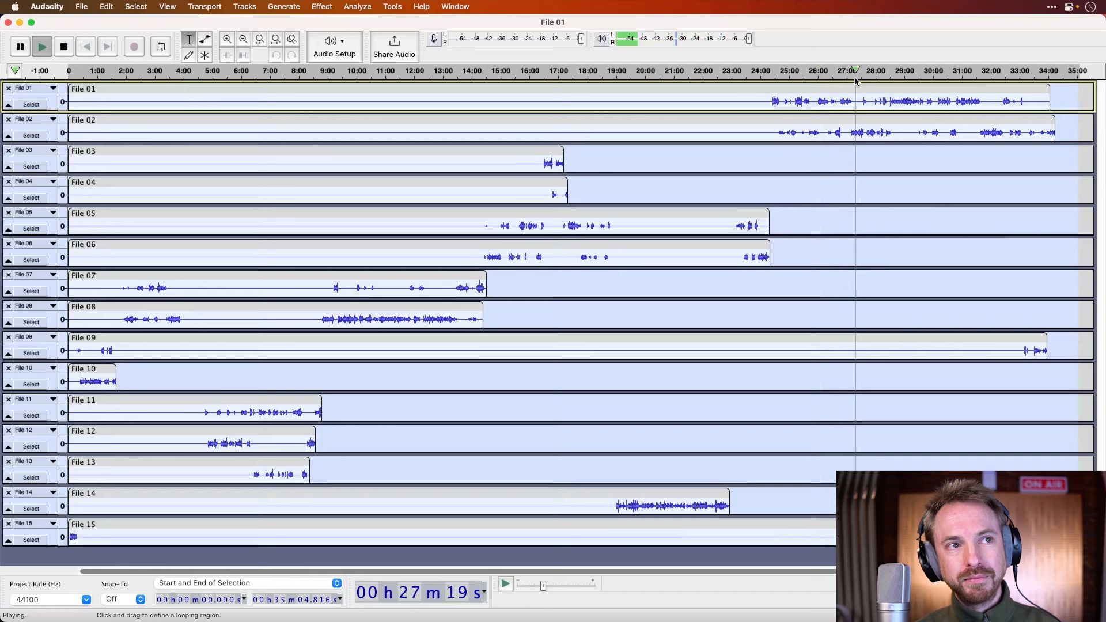
pyautogui.click(62, 46)
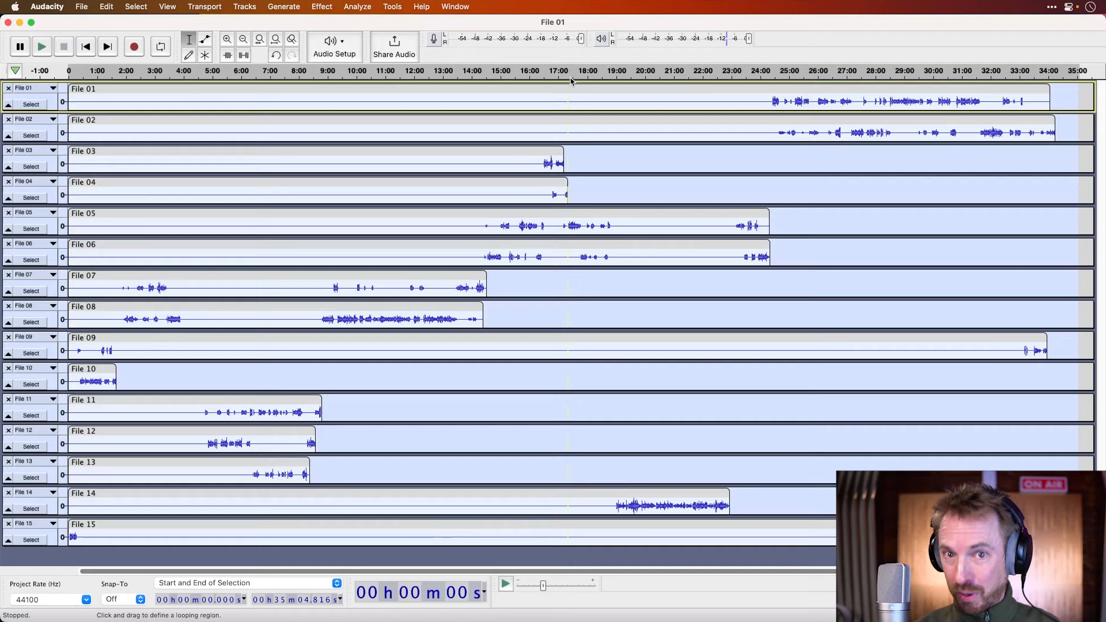
pyautogui.moveTo(455, 77)
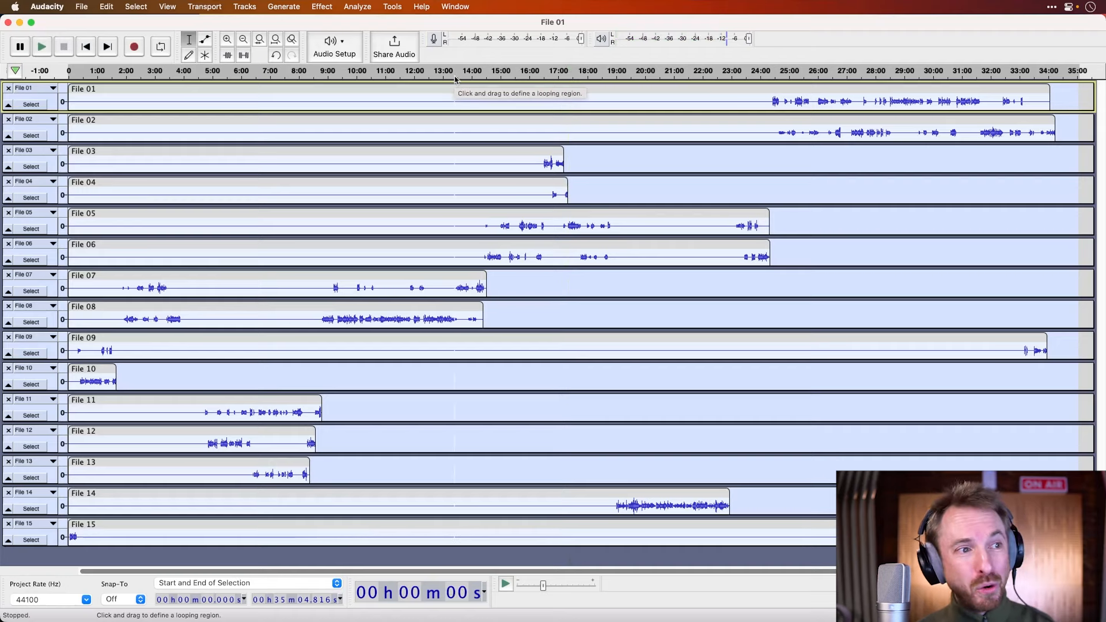
pyautogui.click(42, 46)
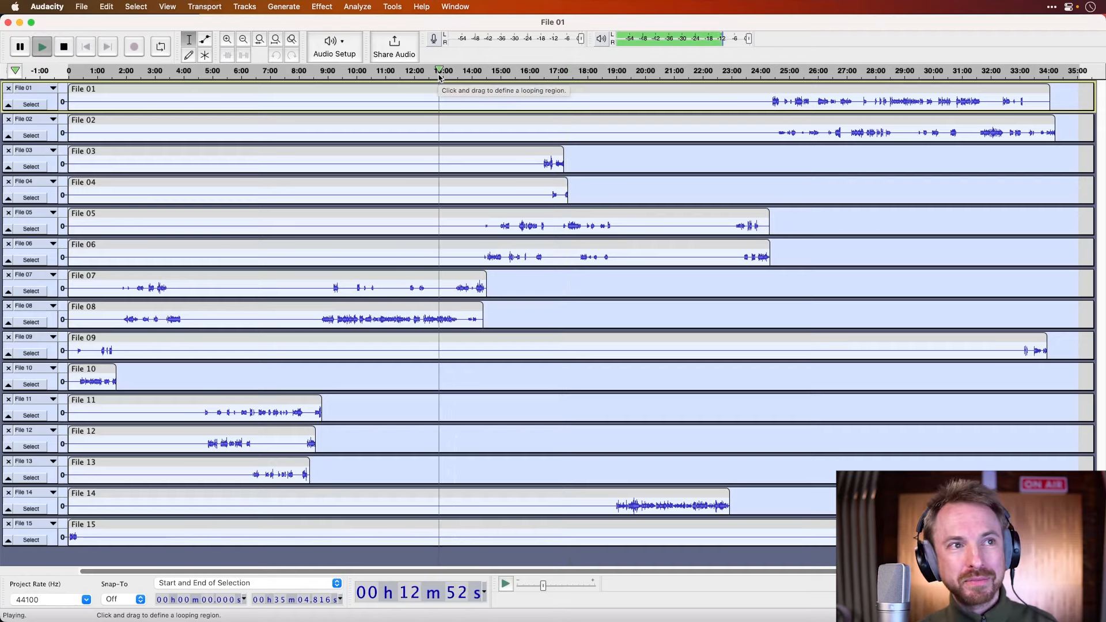
pyautogui.click(63, 47)
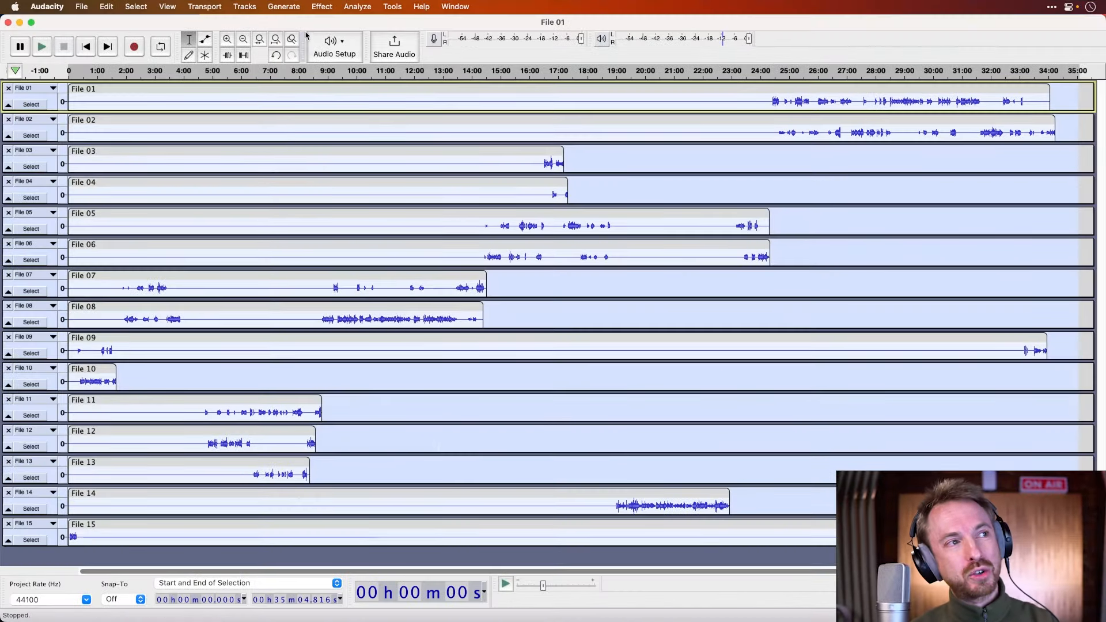
pyautogui.click(321, 7)
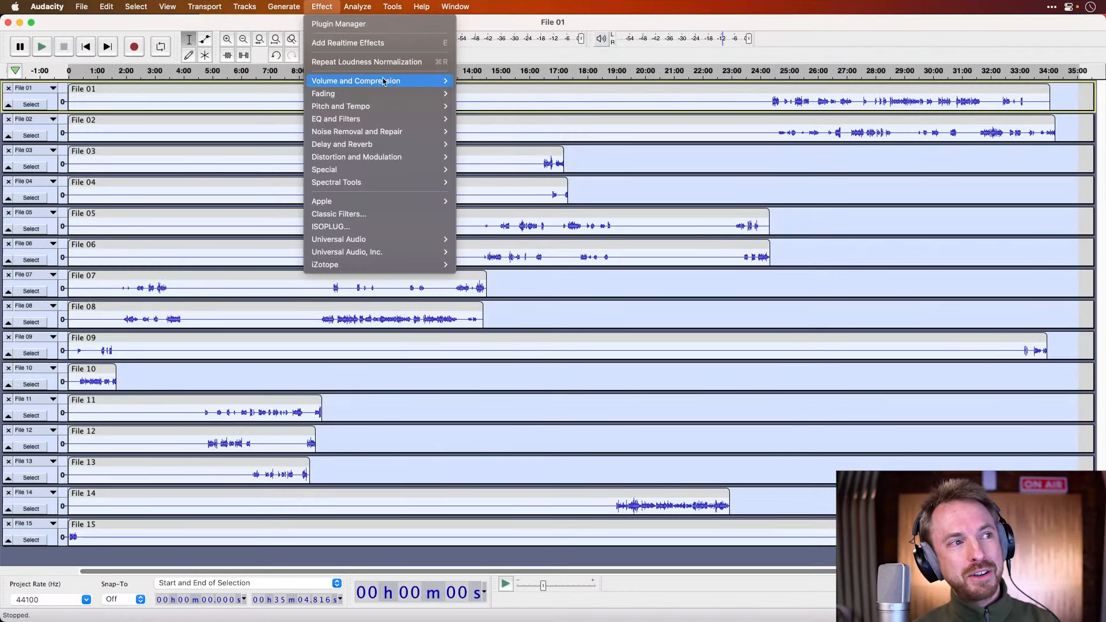
pyautogui.moveTo(356, 81)
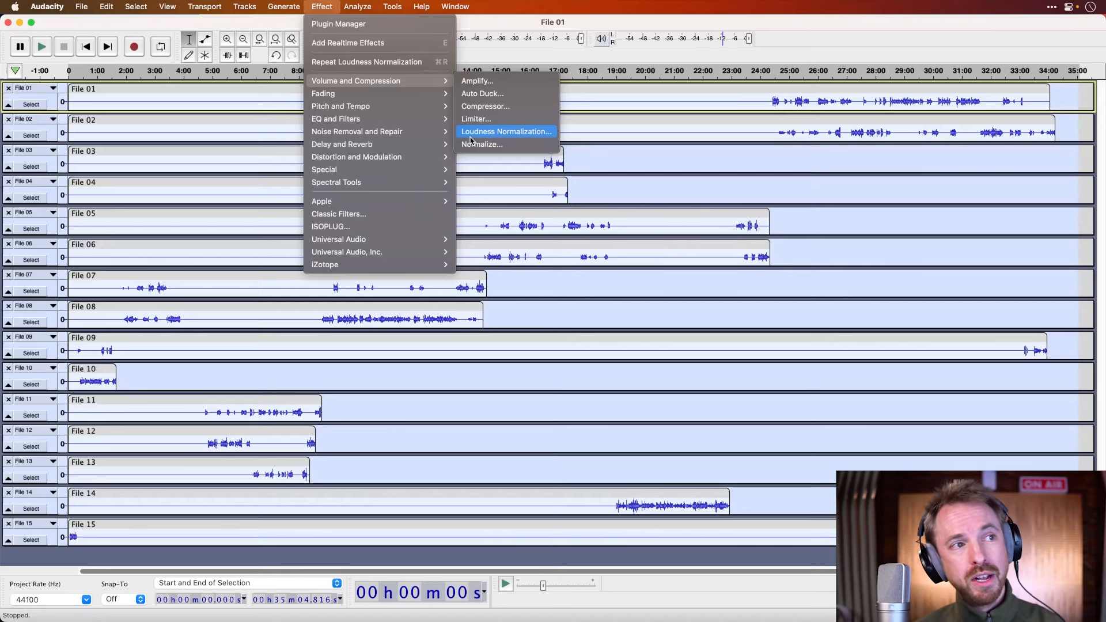
pyautogui.moveTo(485, 106)
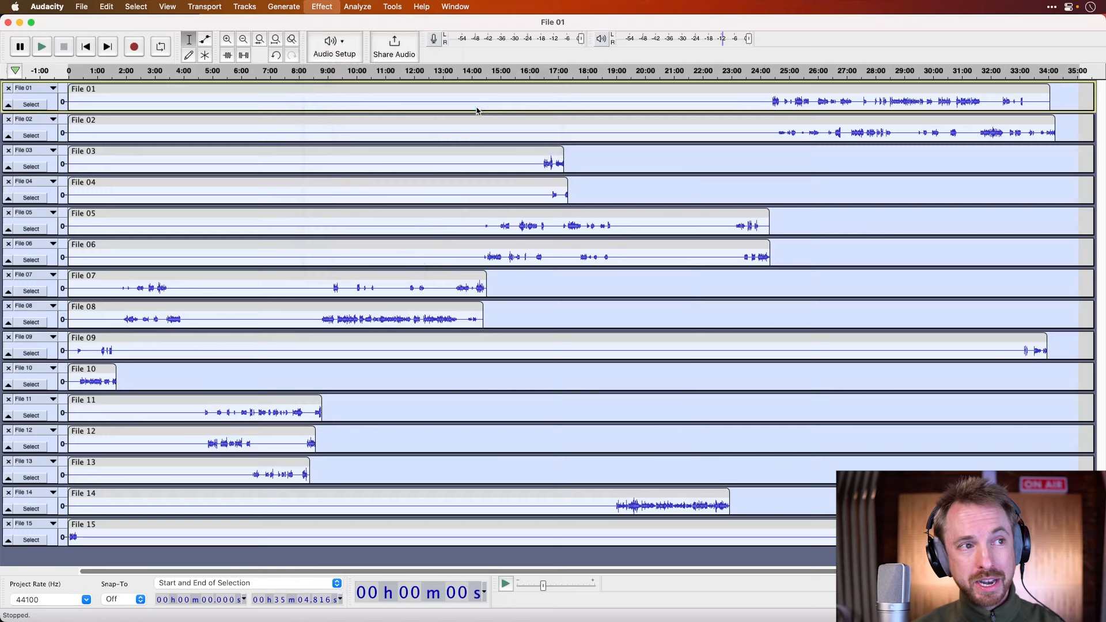
pyautogui.click(322, 7)
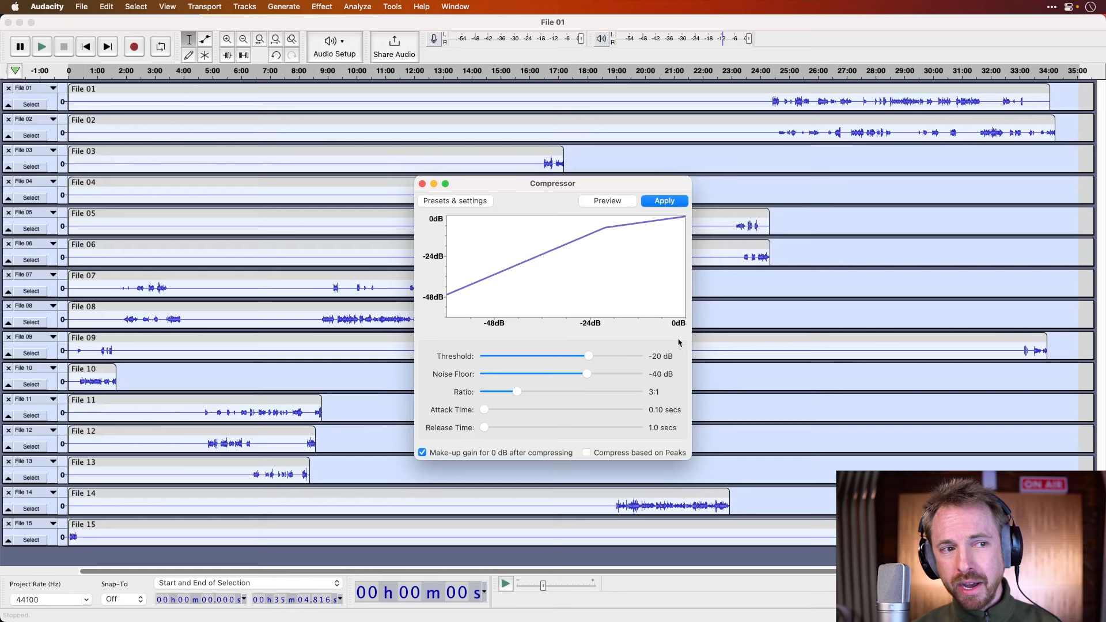
pyautogui.moveTo(611, 392)
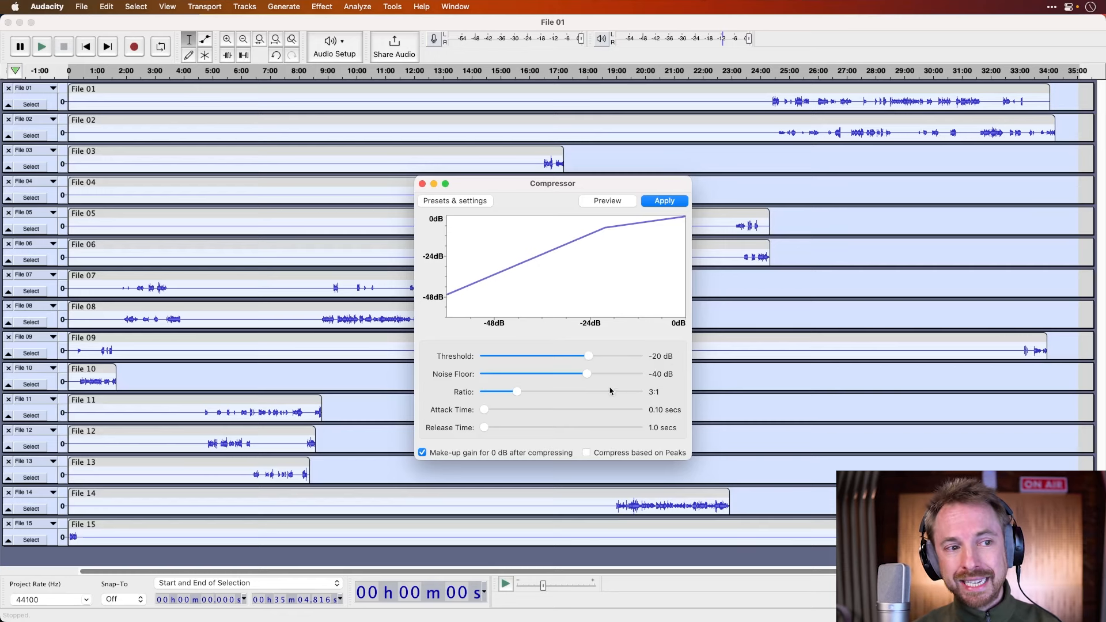
pyautogui.moveTo(515, 391)
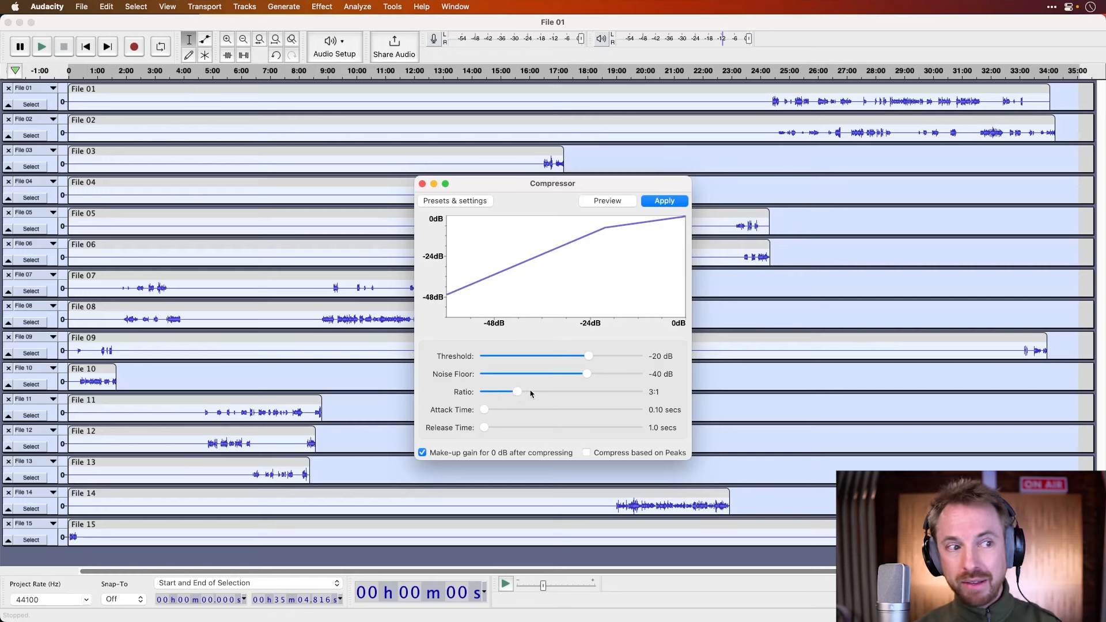
pyautogui.moveTo(484, 433)
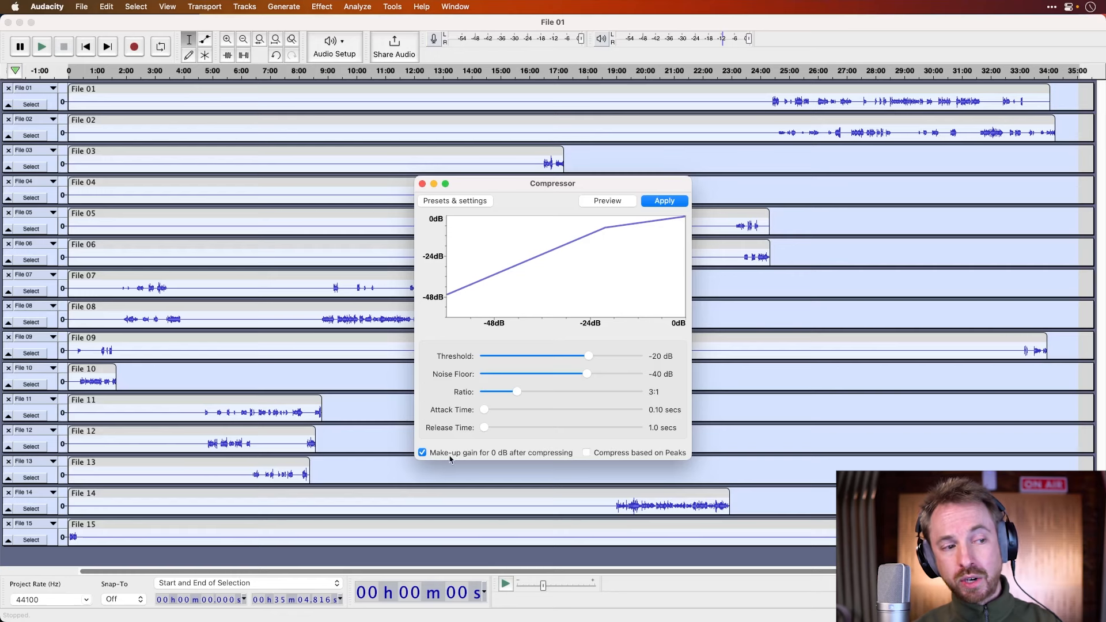
pyautogui.moveTo(549, 461)
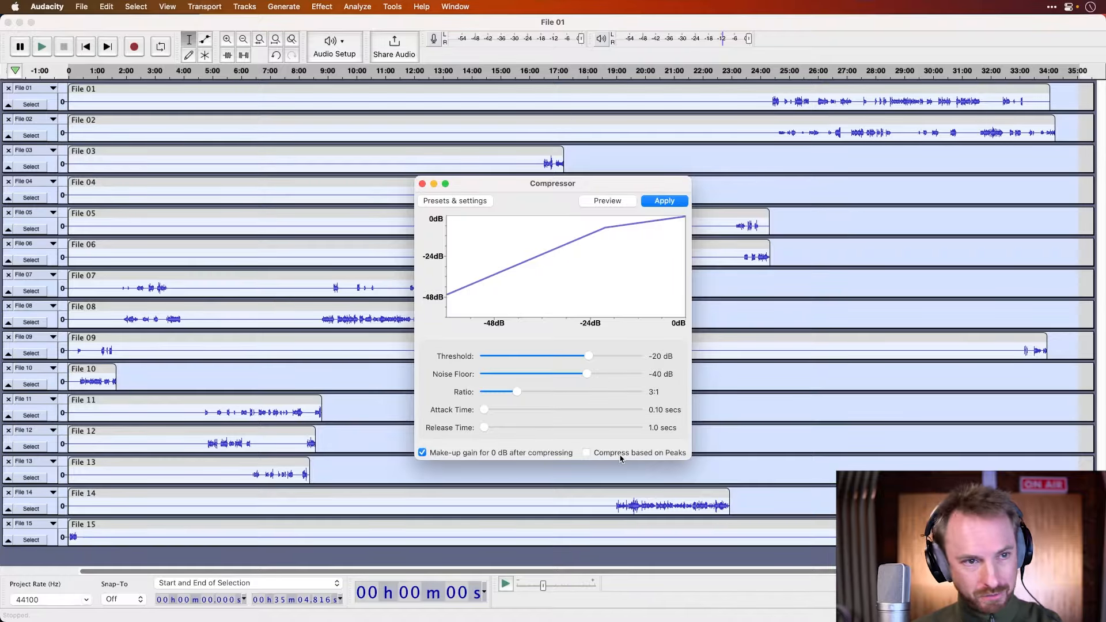
# Step: Apply the Compressor at -20 dB threshold, 3:1 ratio with make-up gain to the tracks
pyautogui.click(664, 200)
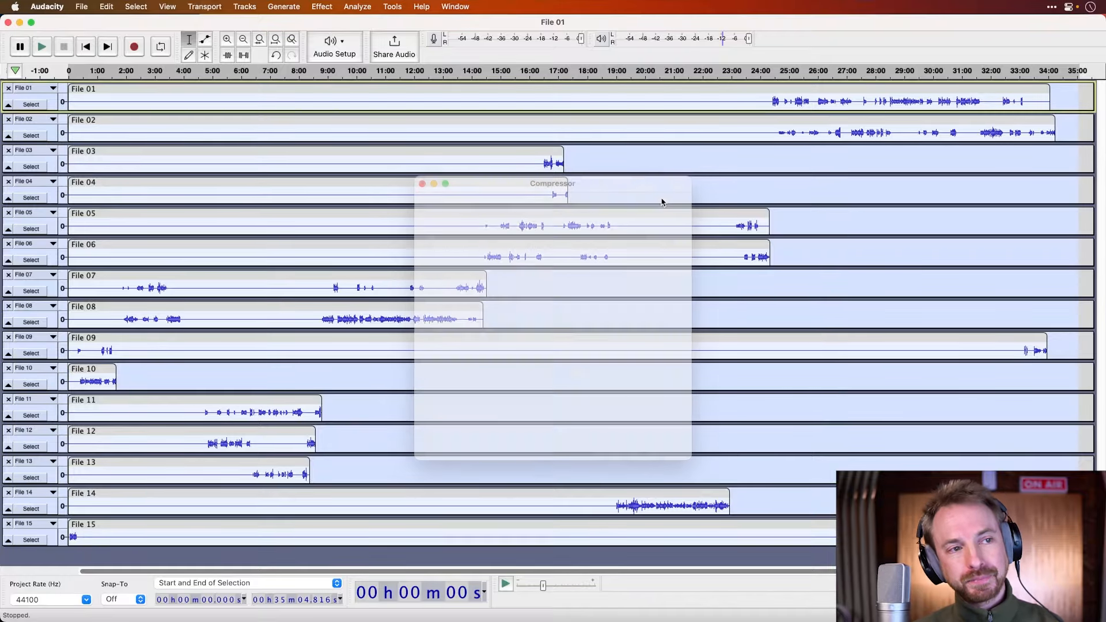
pyautogui.click(421, 183)
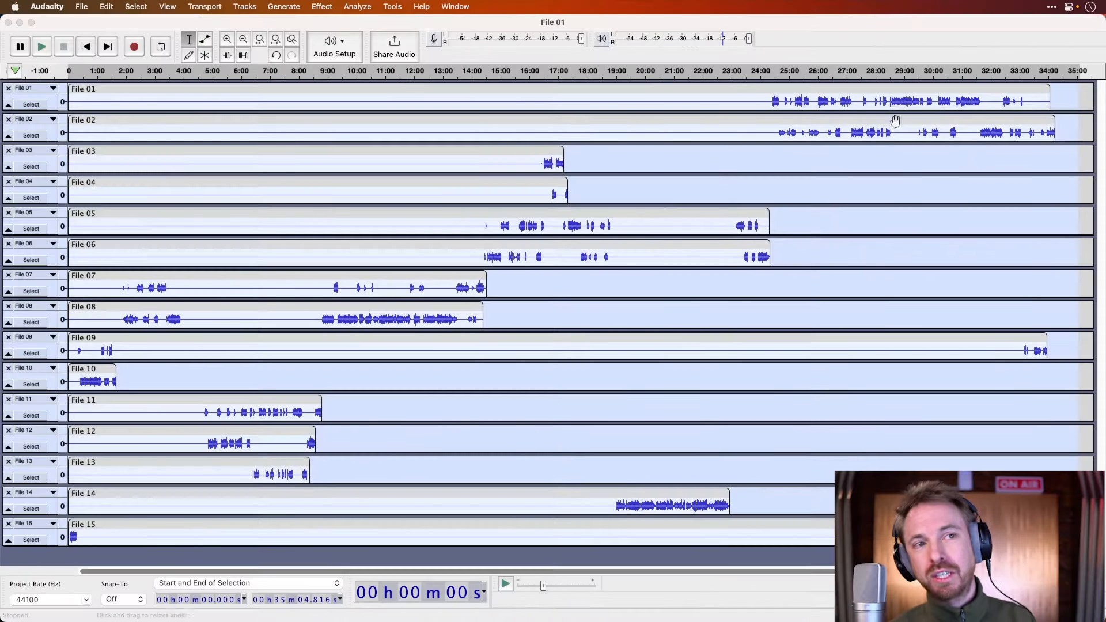
pyautogui.moveTo(854, 136)
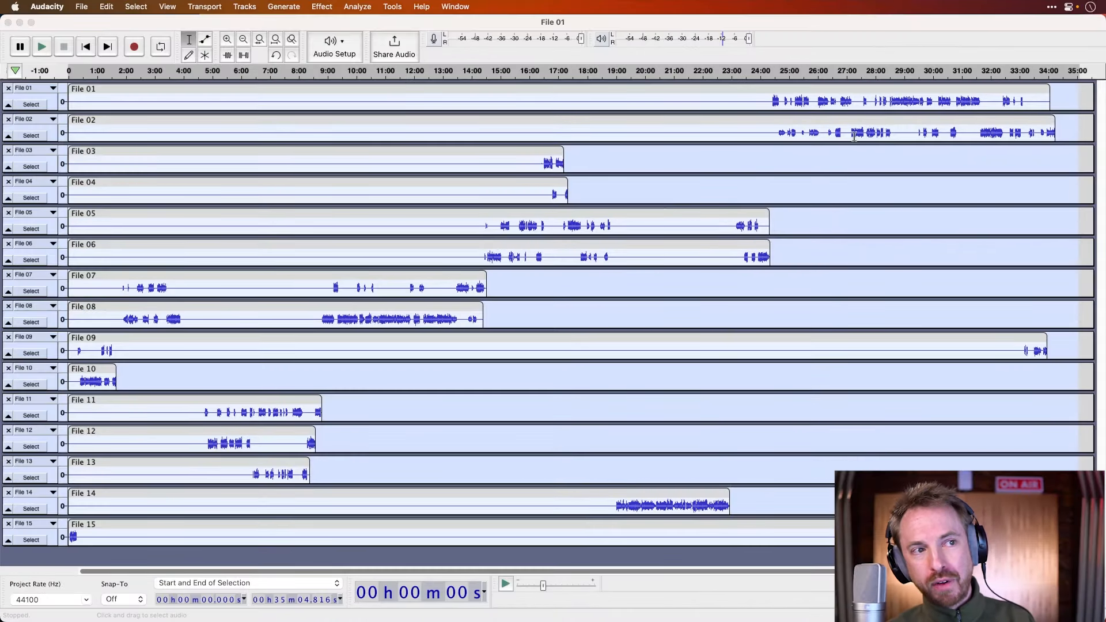
pyautogui.moveTo(587, 294)
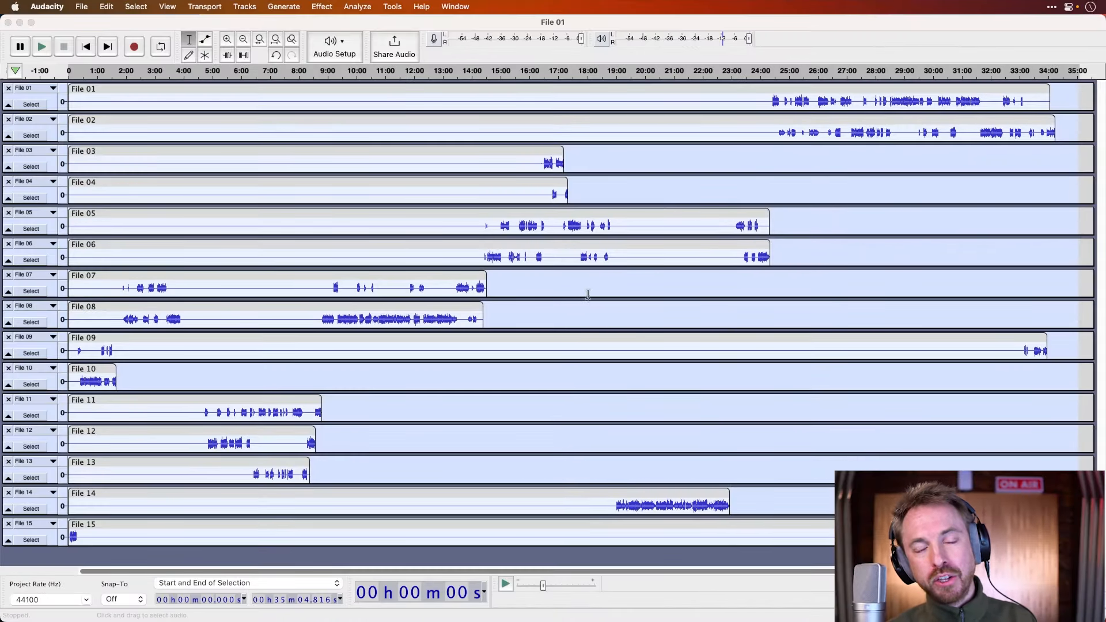